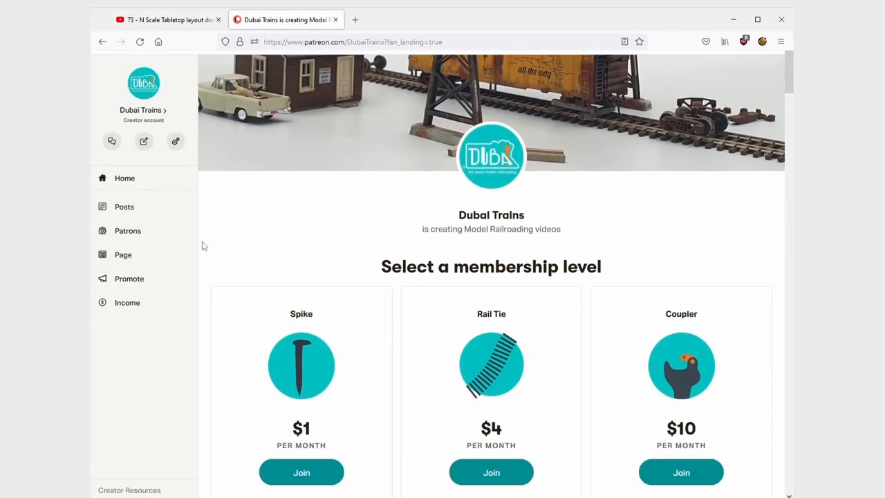
{"action": "scroll", "scroll_direction": "down", "scroll_amount": 3}
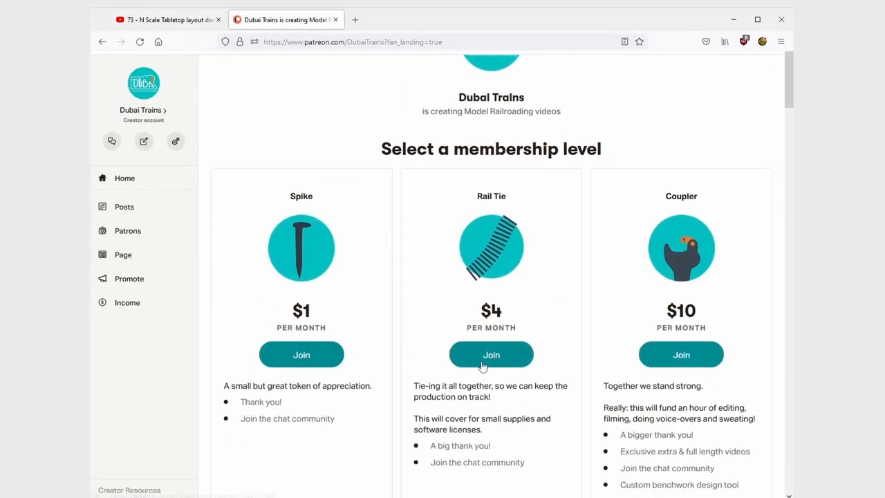